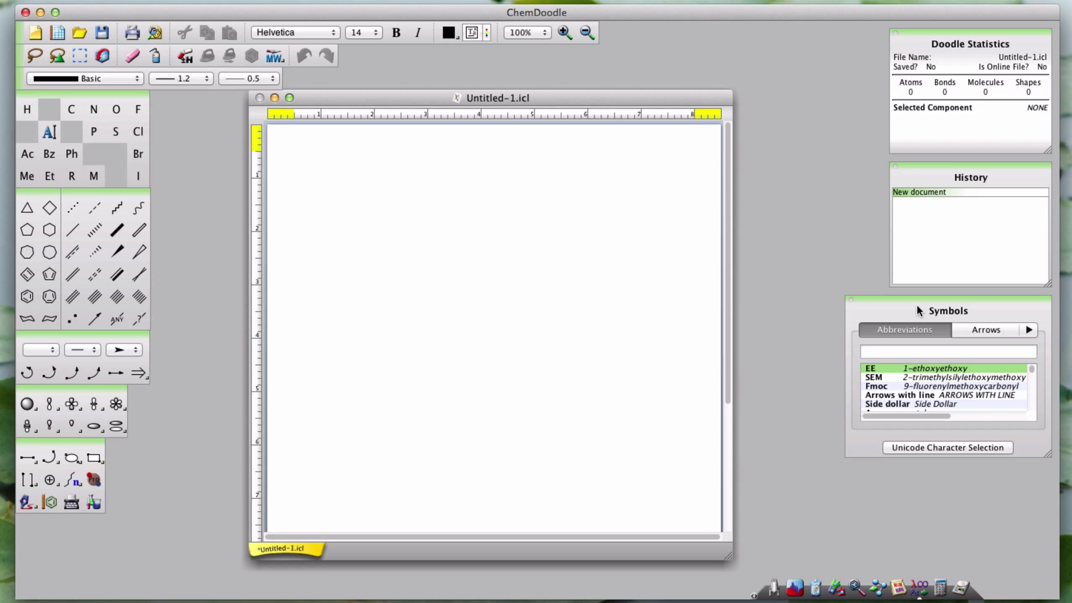
mouse_move(973, 312)
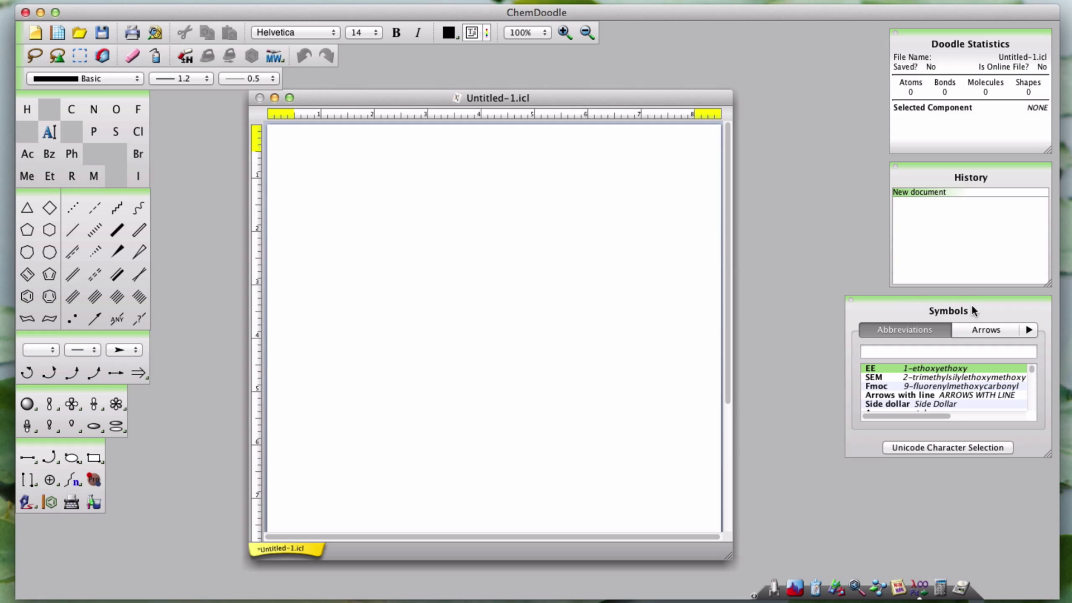
mouse_move(62, 99)
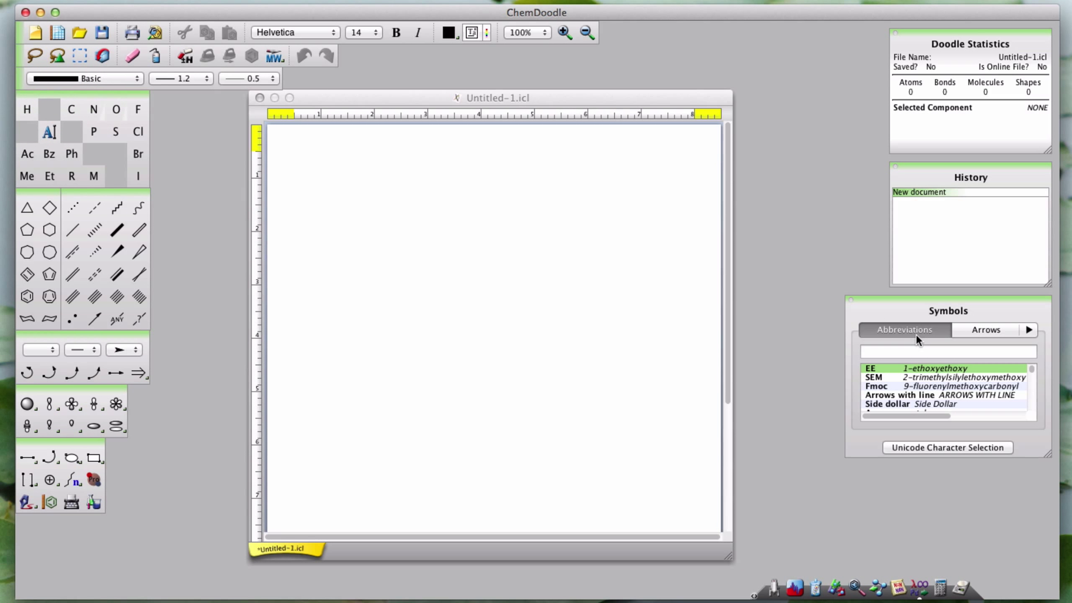
mouse_move(937, 345)
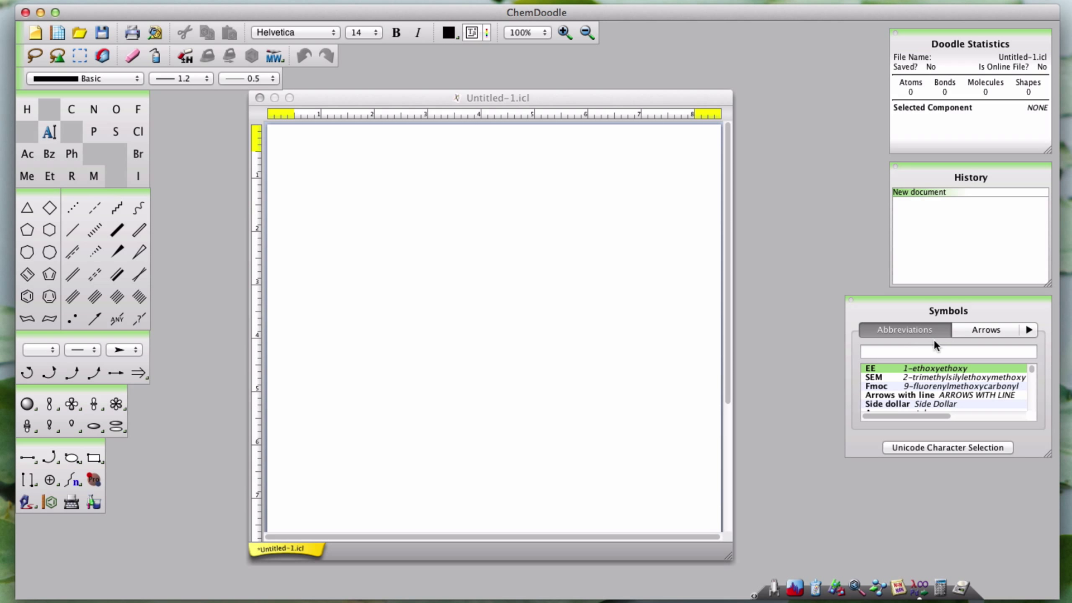
Cycle forward through Arrows, Elements and Letterlike Symbols, then back to Abbreviations
click(1028, 330)
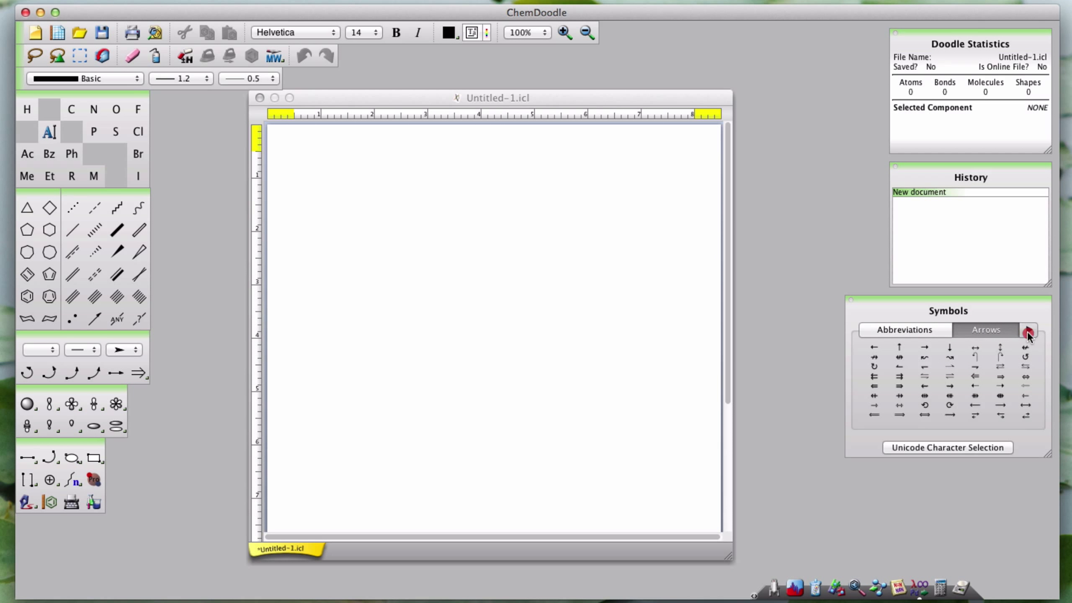
click(1029, 331)
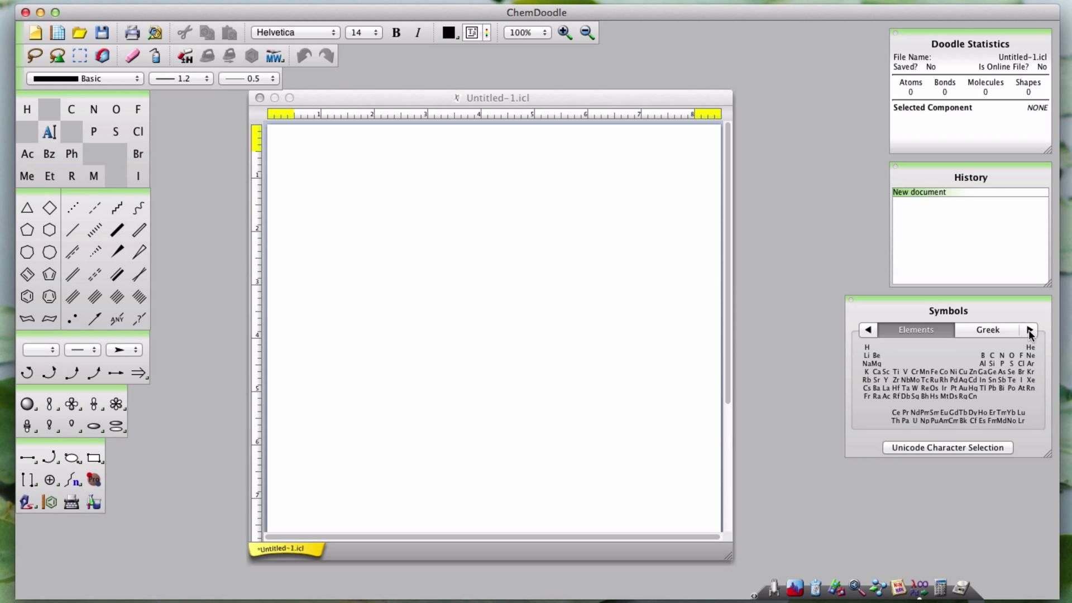
click(1029, 330)
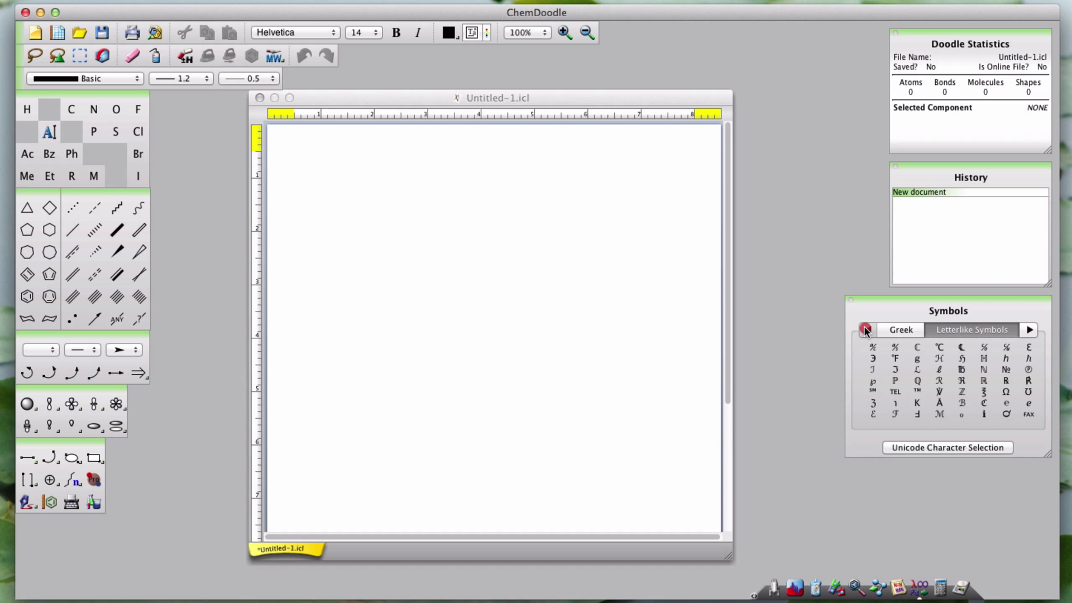
click(867, 331)
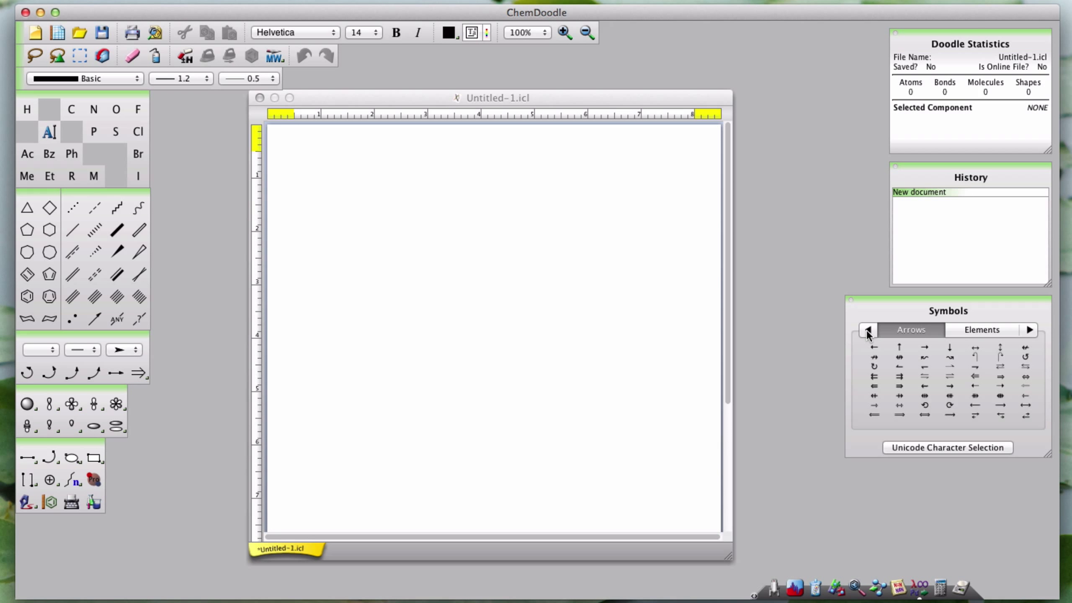
click(868, 329)
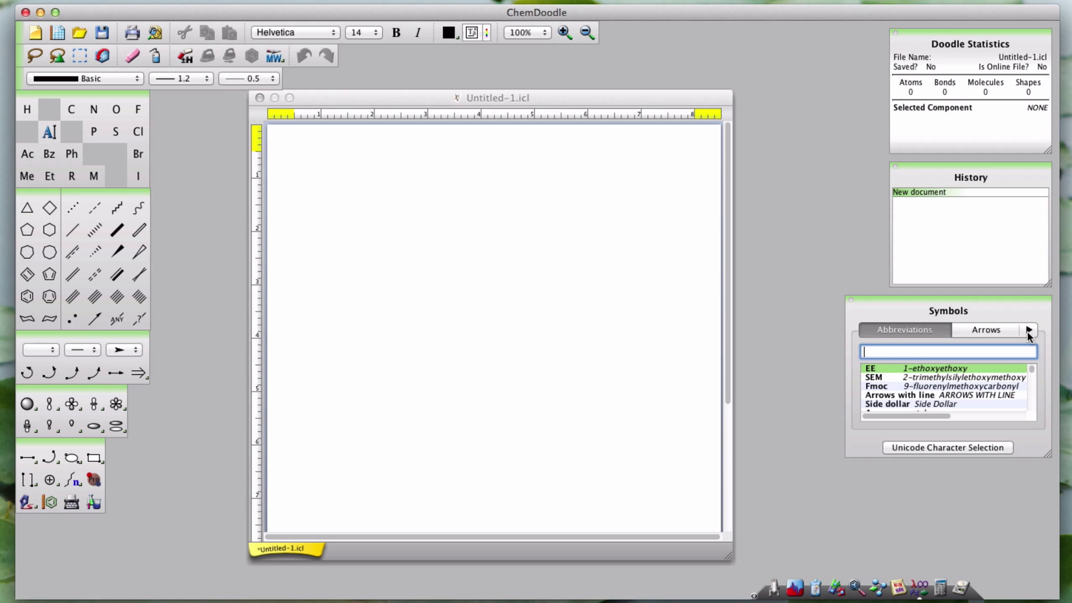
Browse the Greek and Punctuation sets and settle on the Letterlike Symbols set
click(1028, 329)
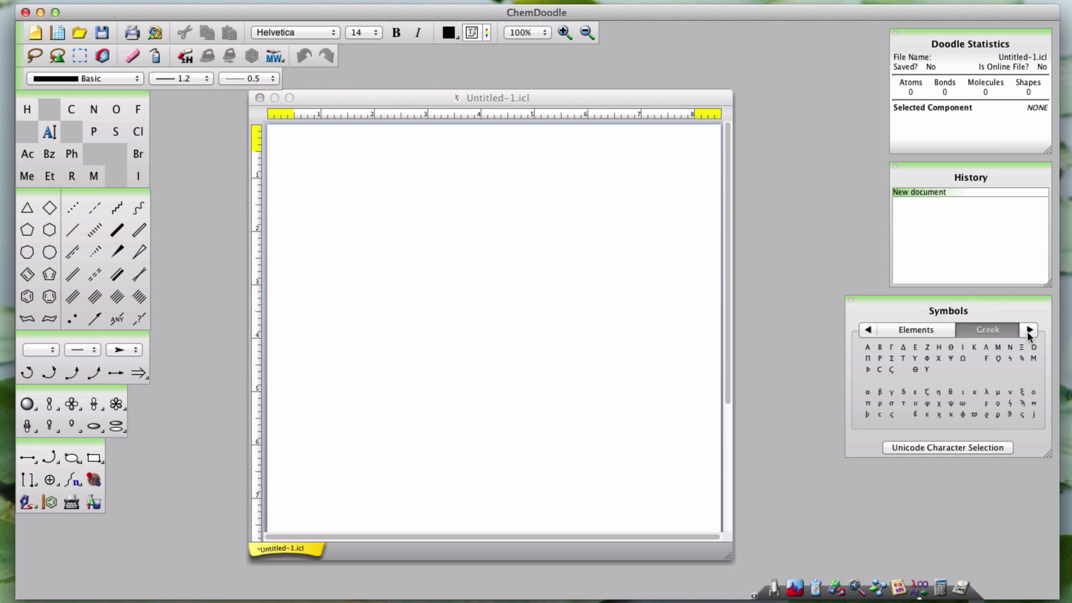
click(1028, 330)
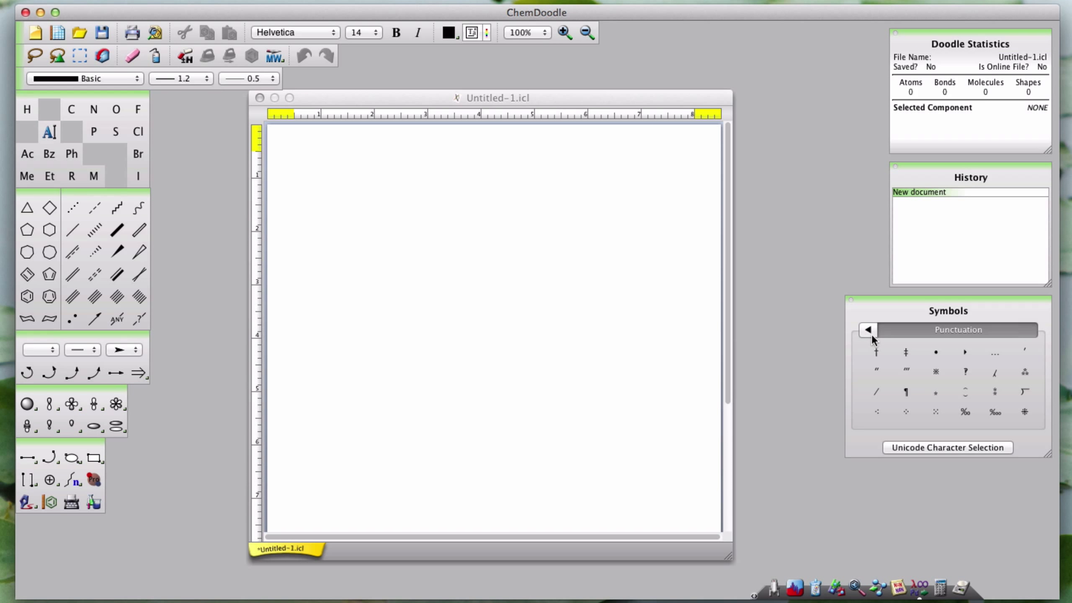
click(869, 330)
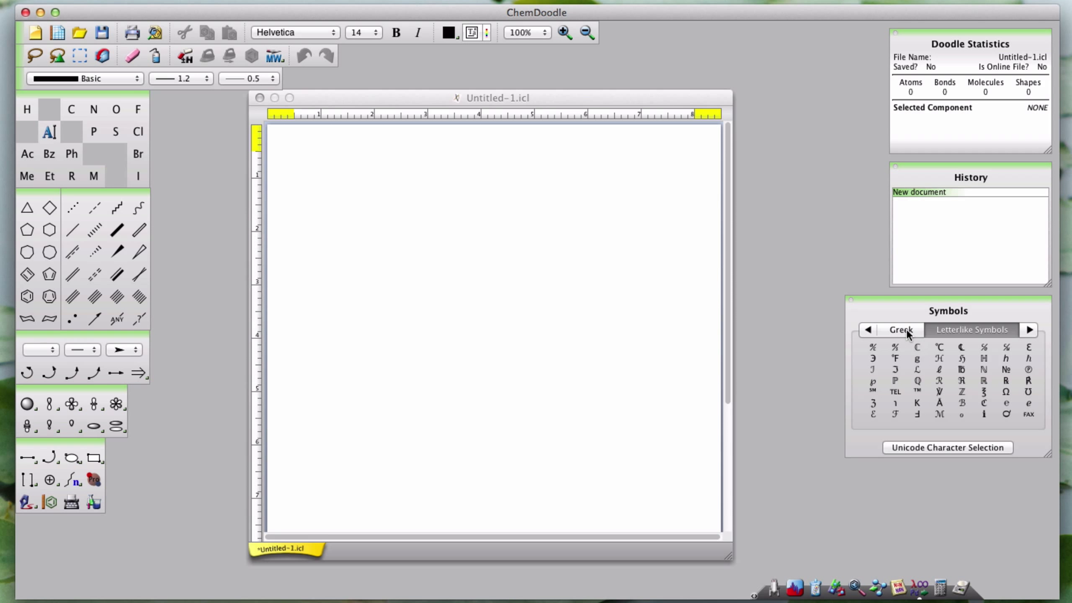
Revisit the Greek and Elements sets and land on the Mathematical symbols set
click(900, 330)
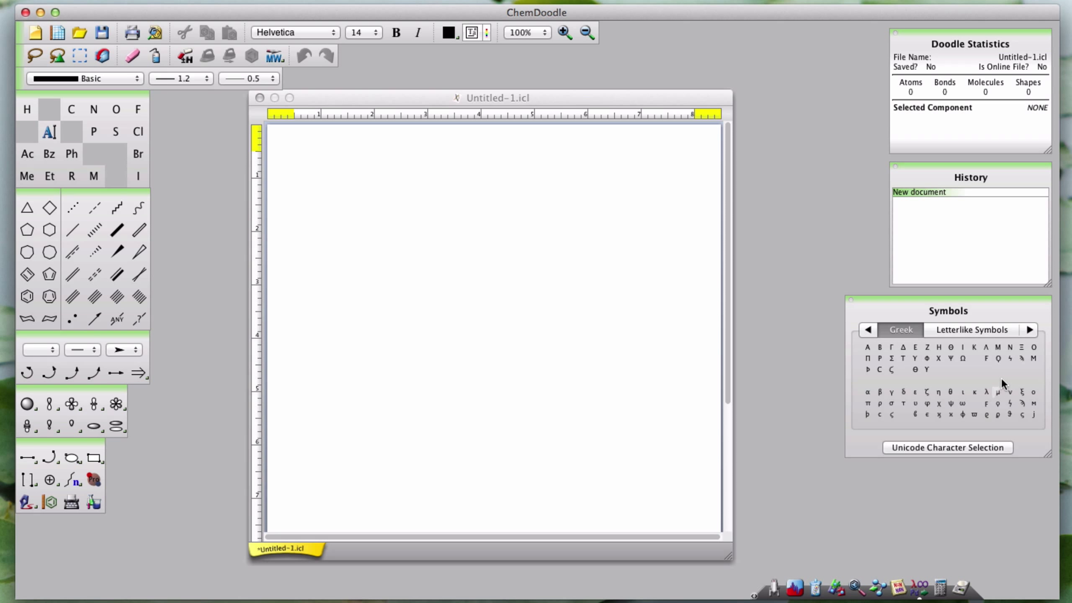
mouse_move(986, 387)
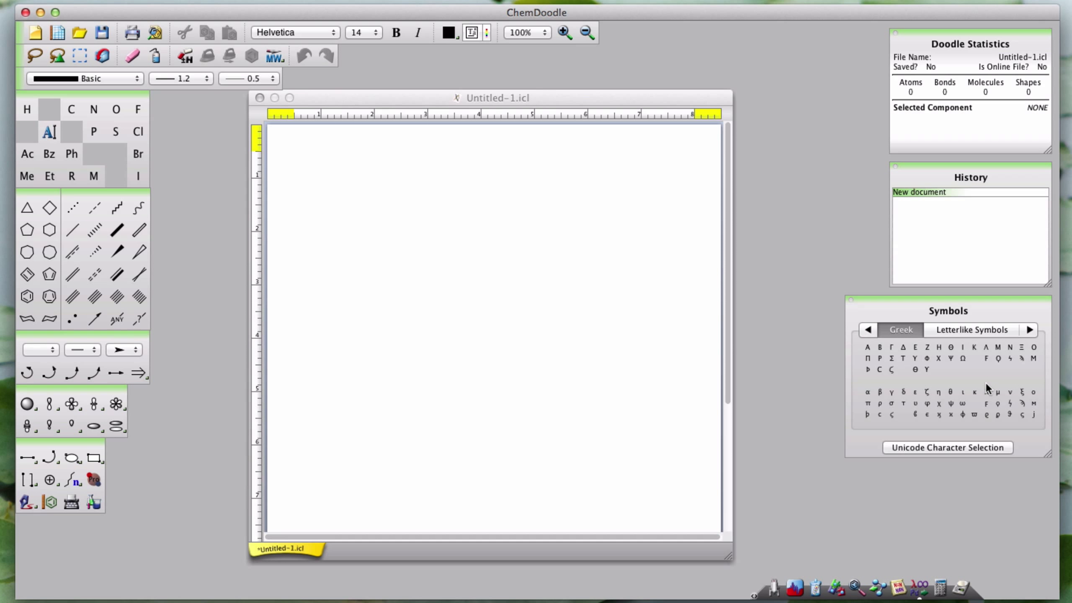
mouse_move(997, 408)
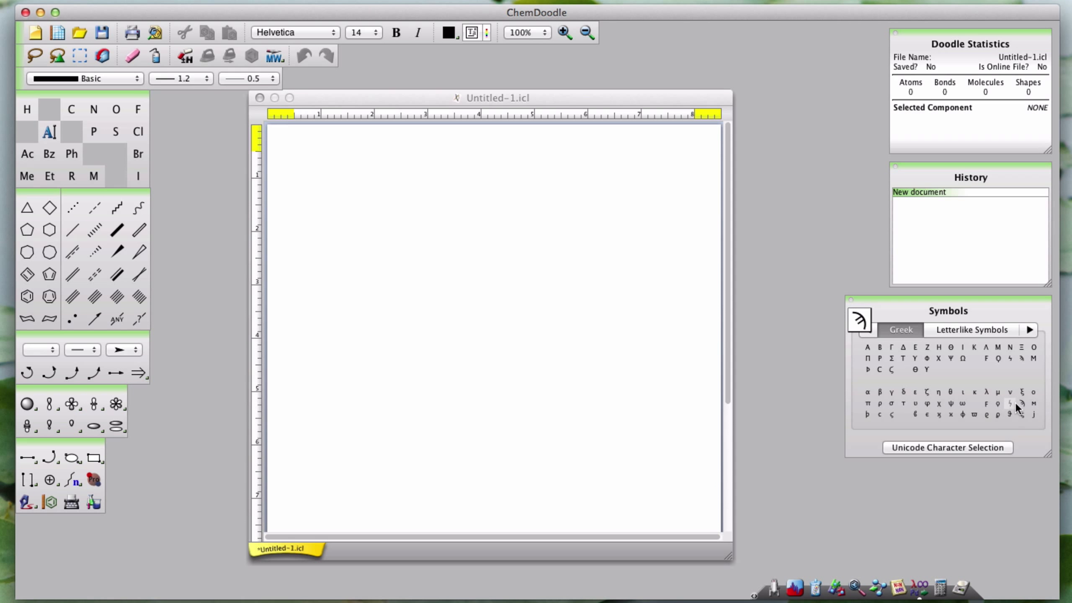
mouse_move(1019, 403)
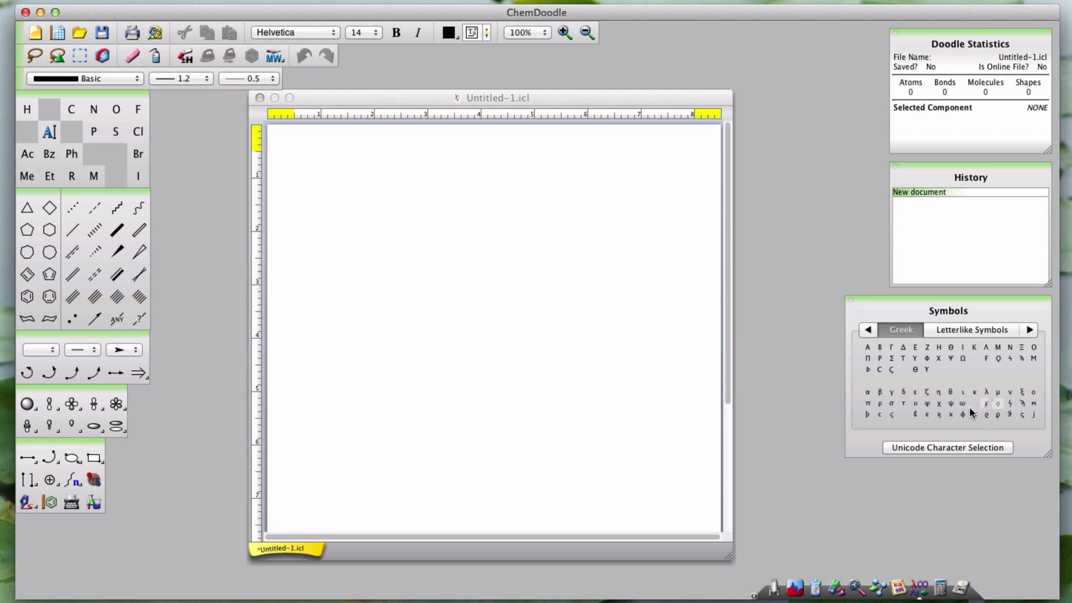
mouse_move(938, 416)
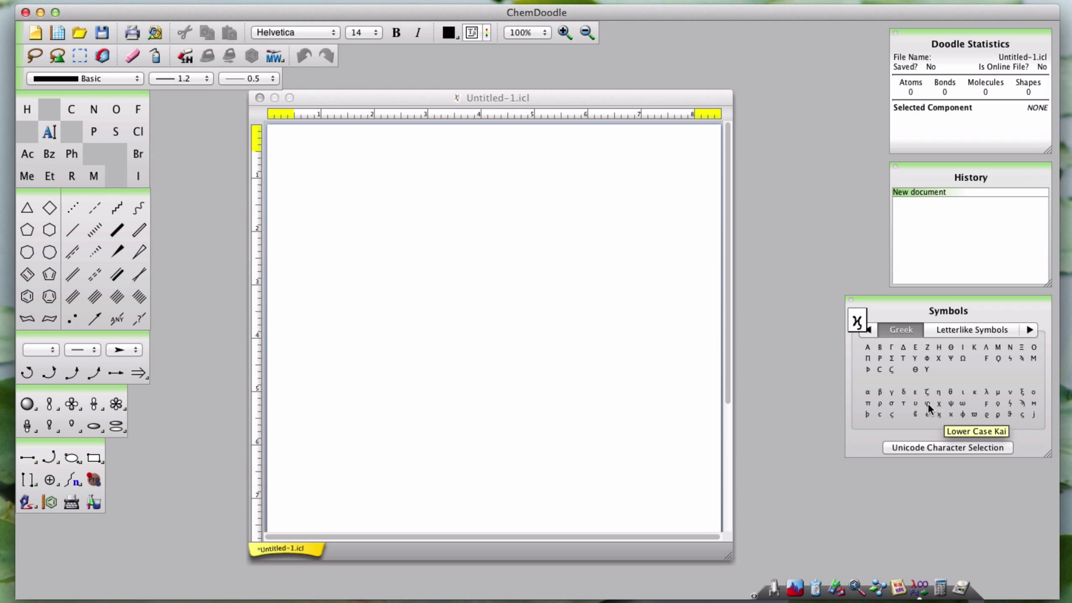
click(1029, 330)
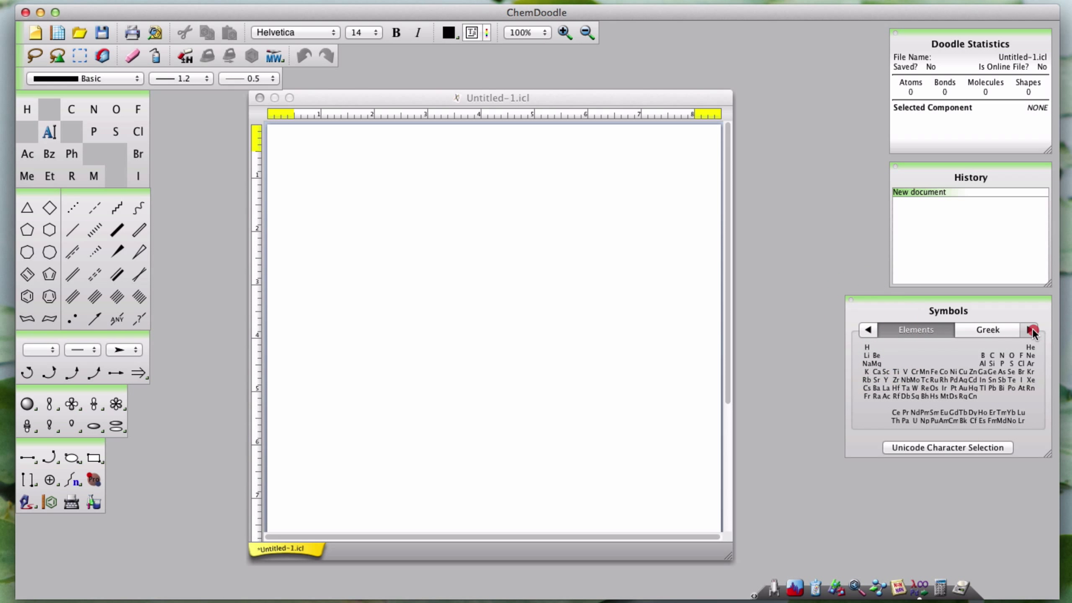
click(1031, 330)
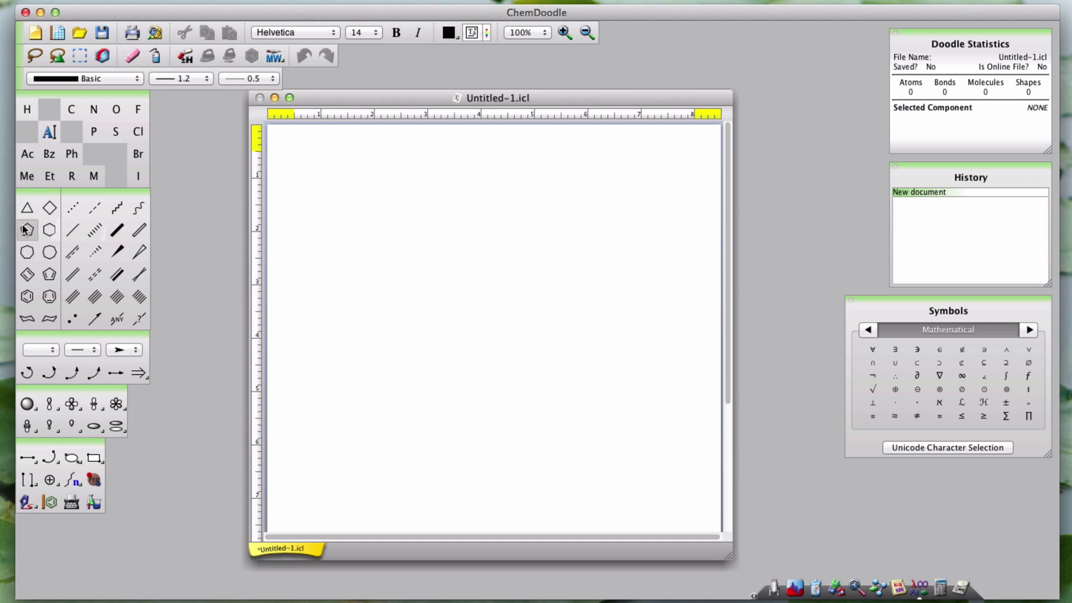
Place a cyclopentane ring with a single-bond side chain and add a separate He atom
click(442, 308)
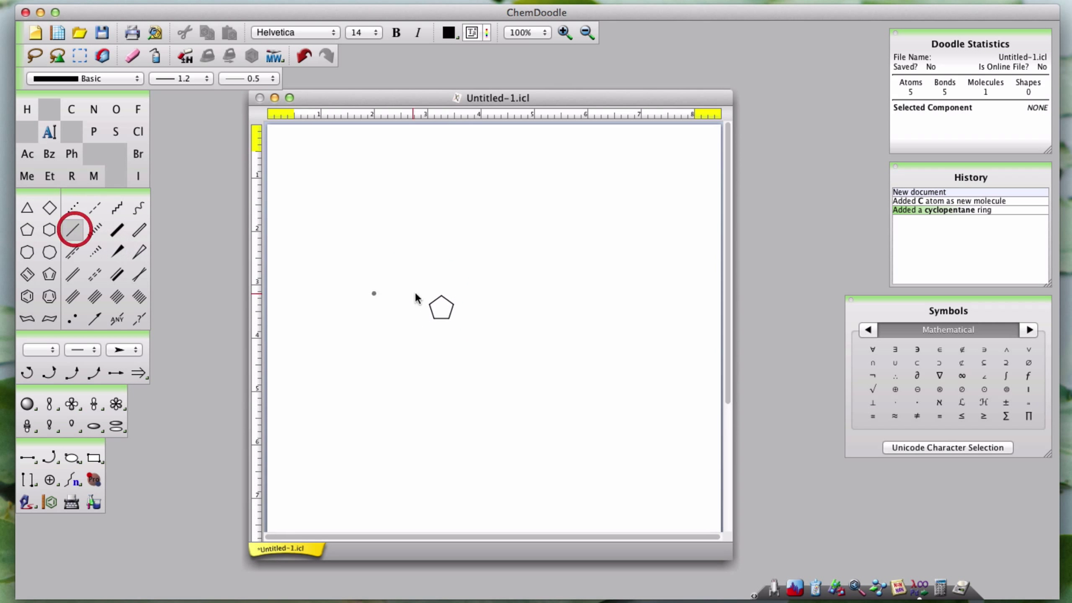
click(465, 301)
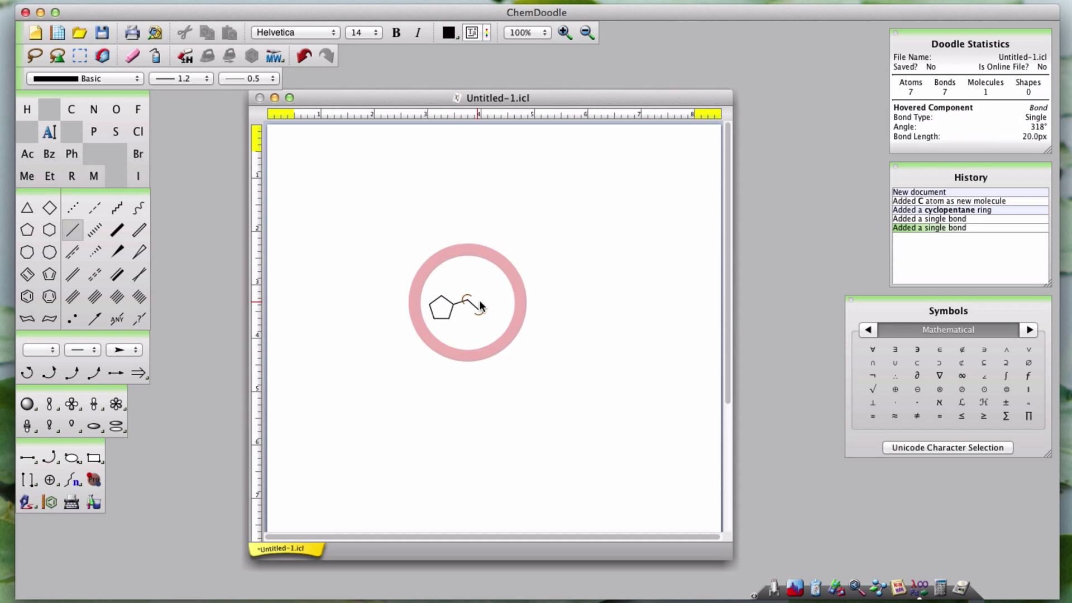
click(869, 330)
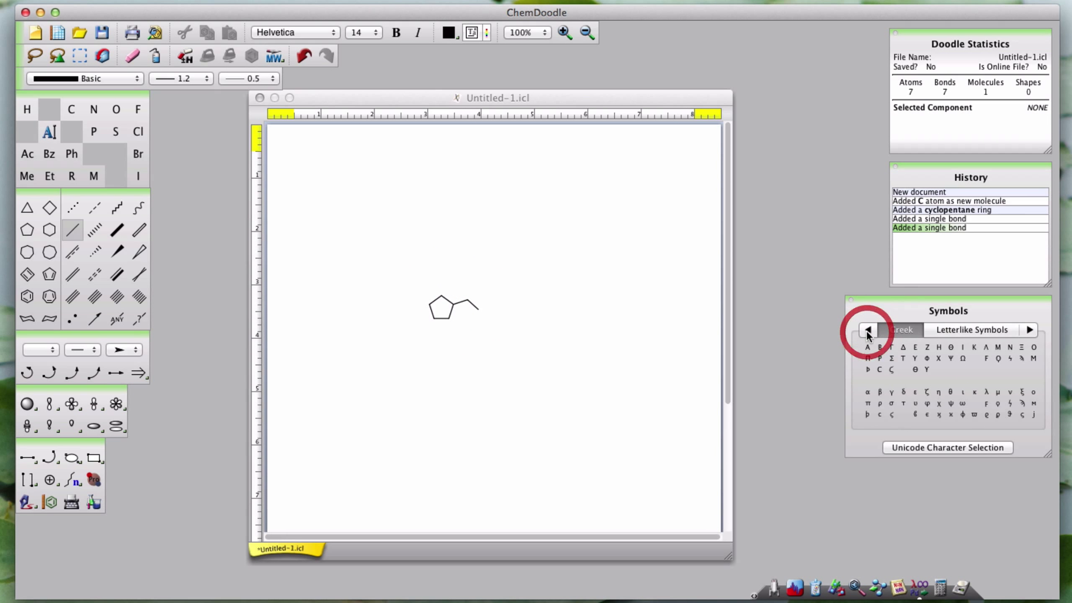
click(869, 330)
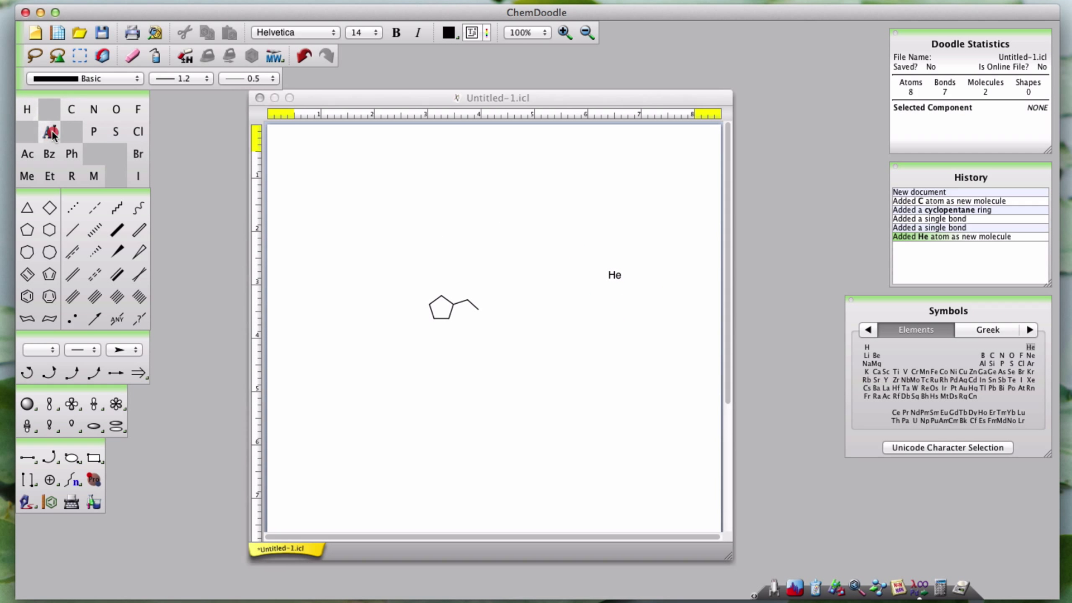
Relabel a ring carbon as Li and begin renaming the chain-end atom
double_click(448, 318)
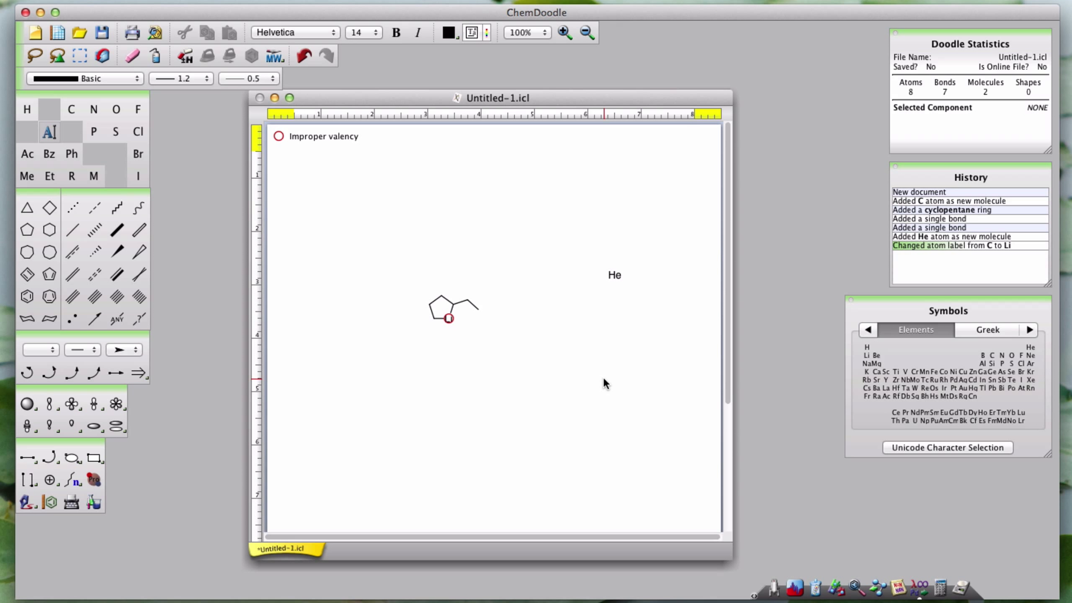
mouse_move(595, 379)
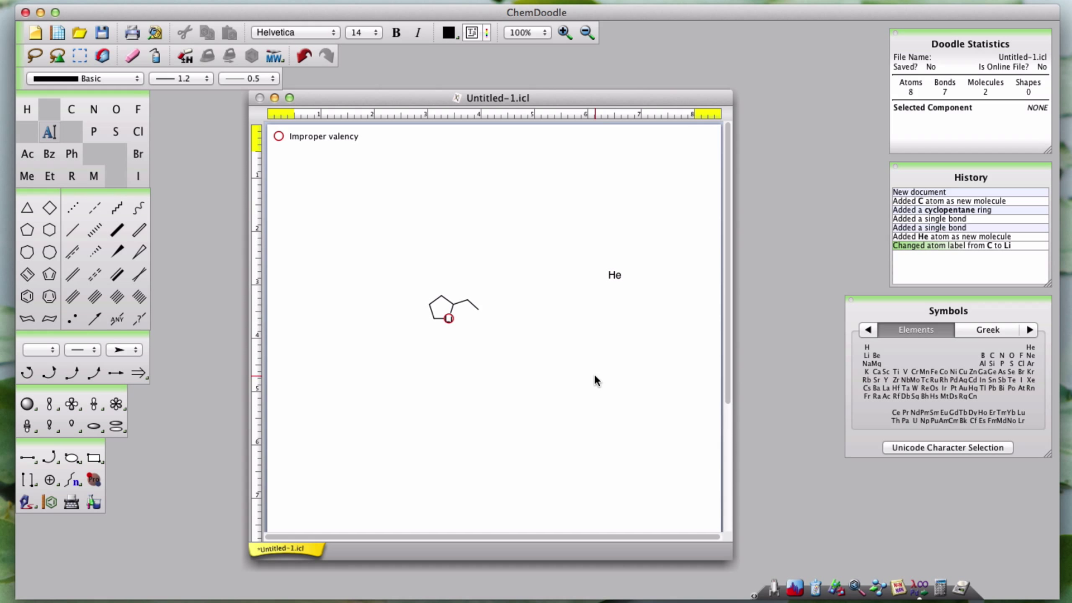
mouse_move(480, 315)
text(ac)
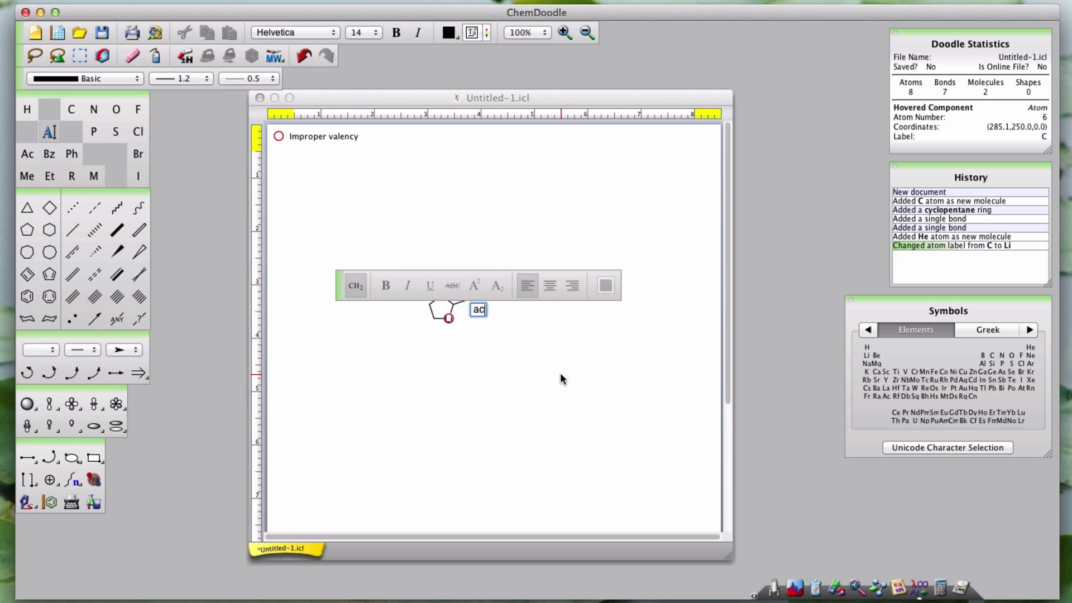
Complete the chain-end atom label as 'acetyl'
text(etyl)
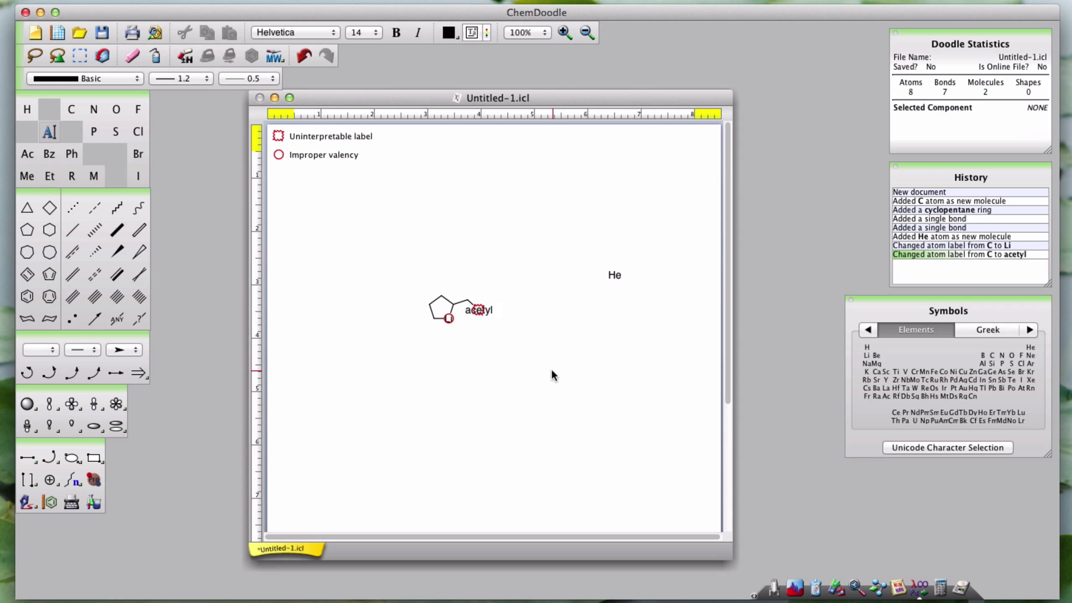
mouse_move(299, 141)
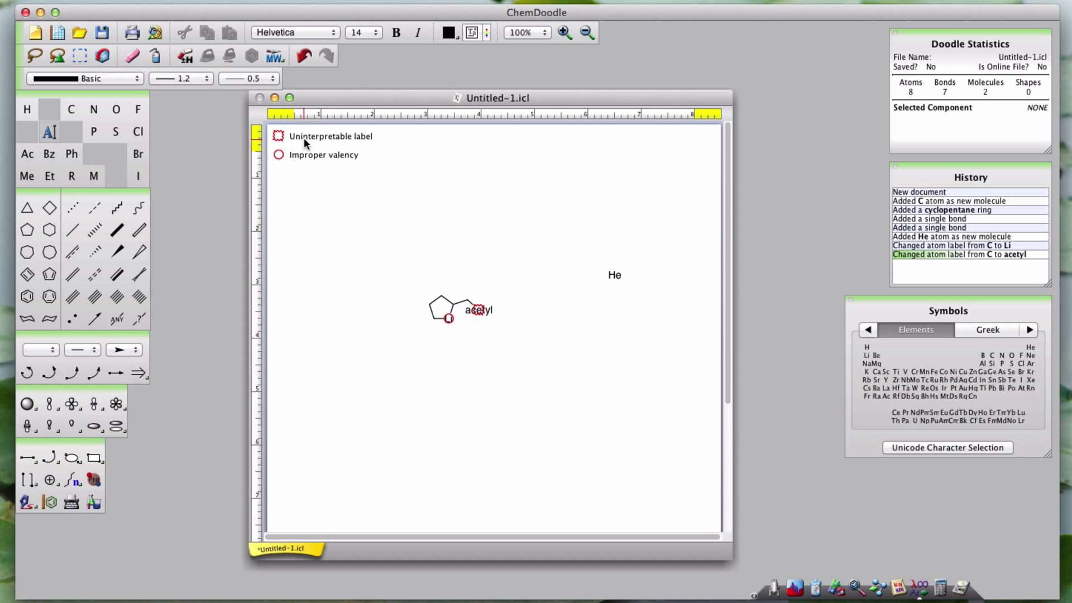
mouse_move(525, 279)
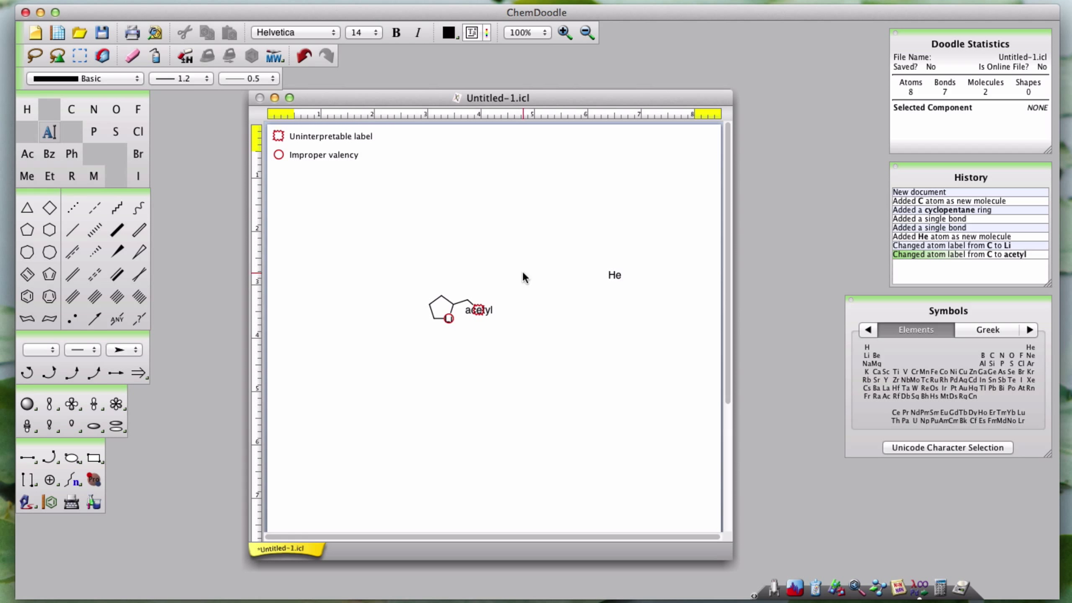
Add 'acetyl' to the recognized abbreviations with SMILES C(=O)C
right_click(478, 311)
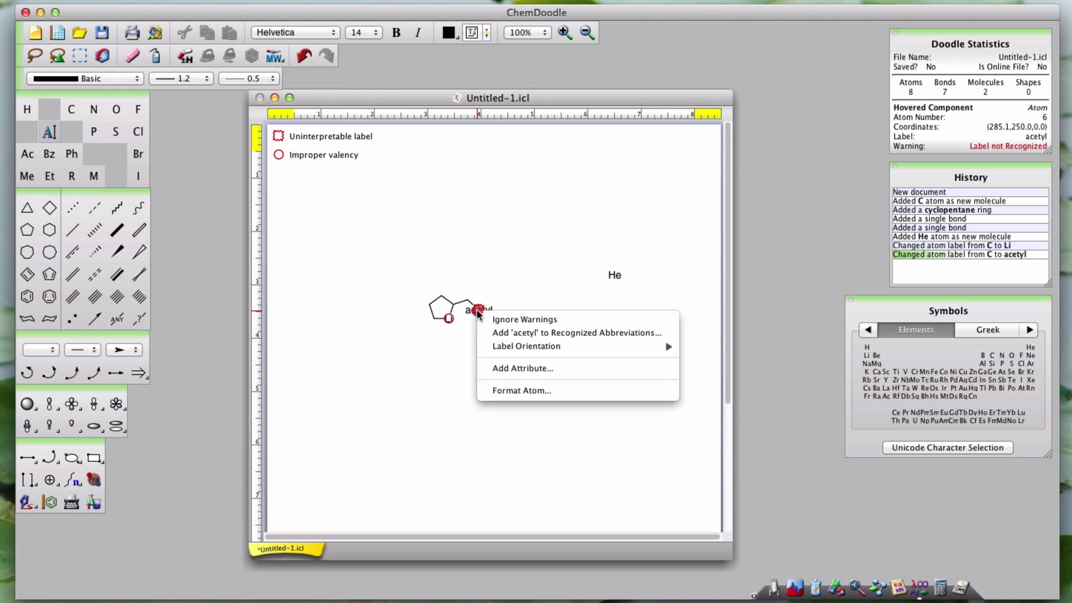
mouse_move(506, 335)
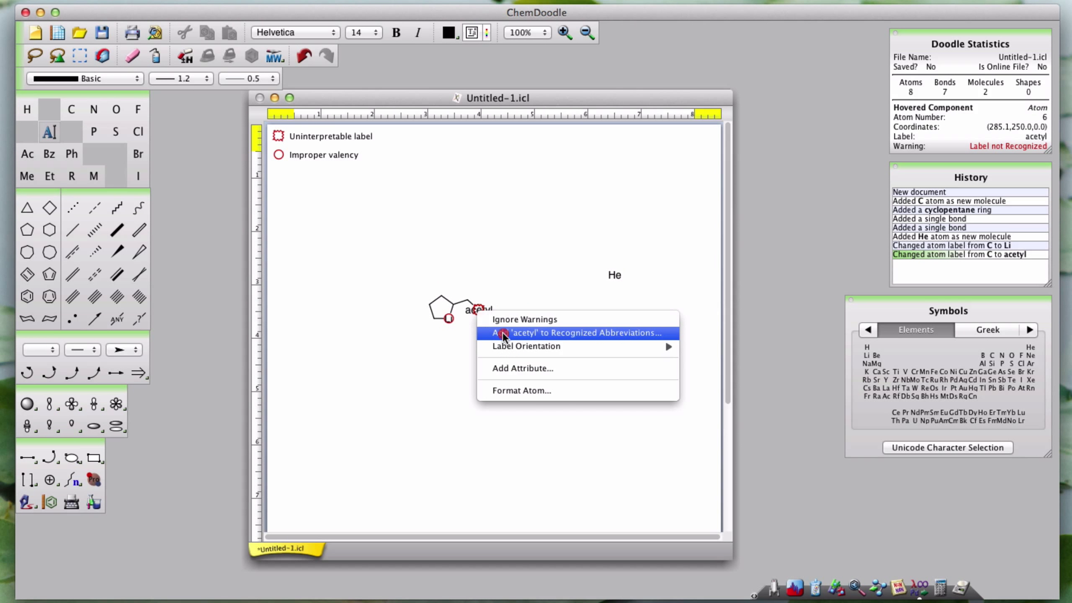
click(577, 333)
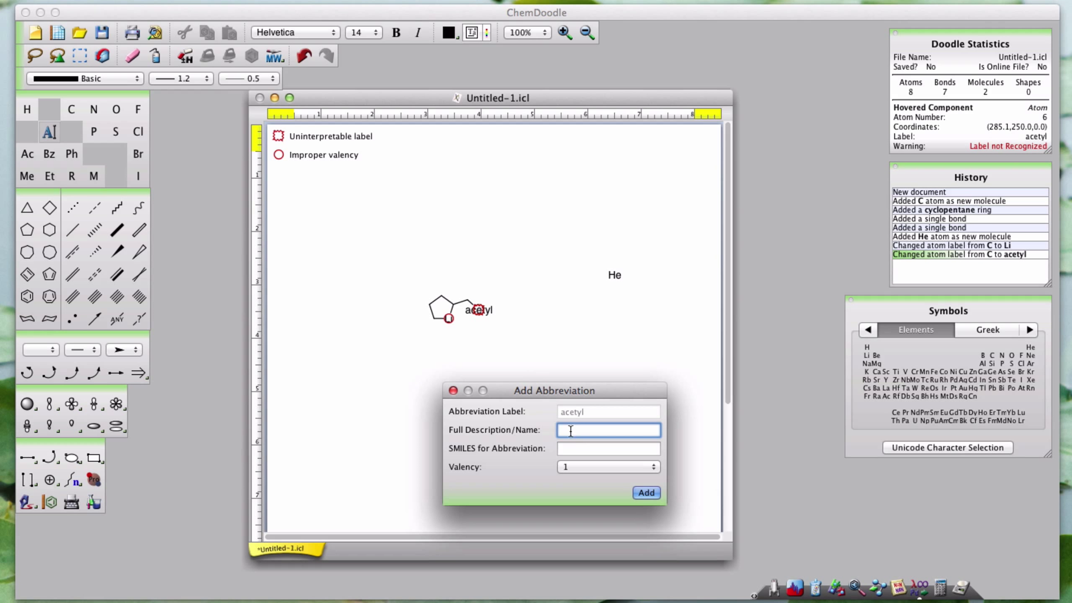
text(C)
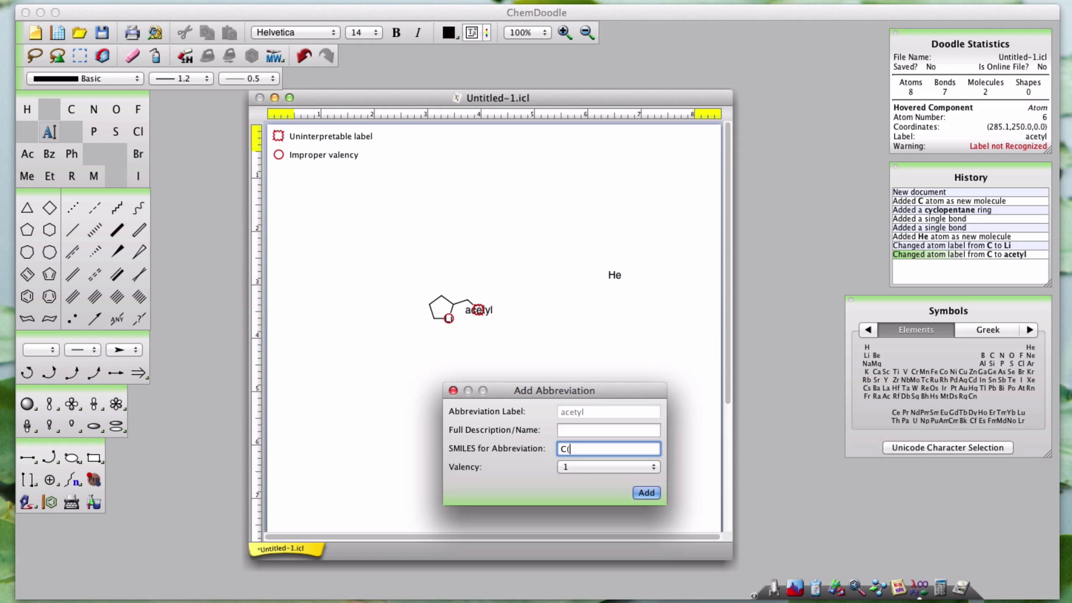
text((=O)
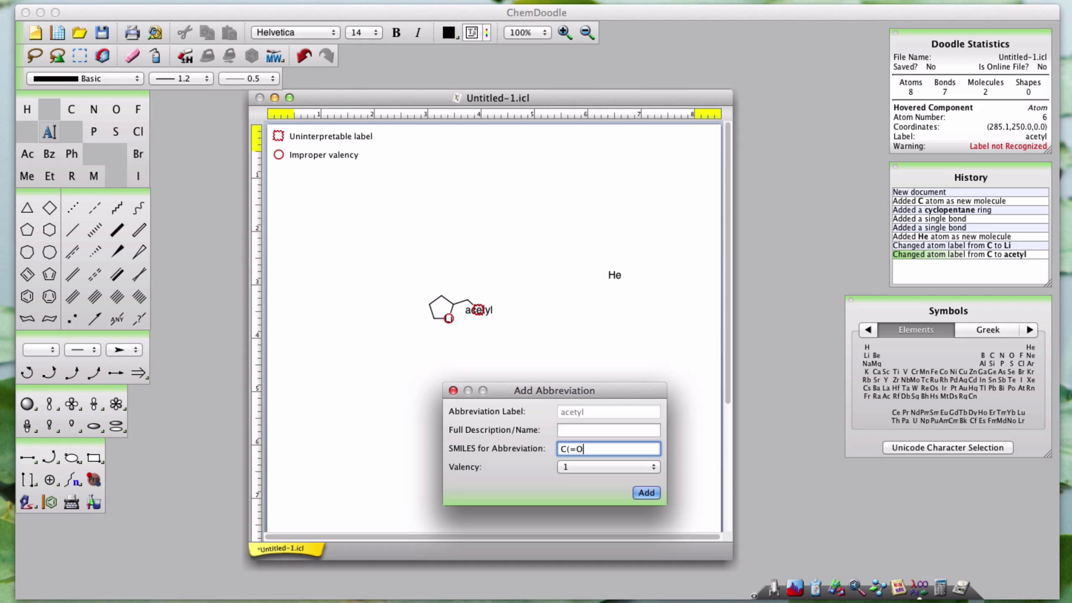
text(C)
click(609, 430)
text(acetyl)
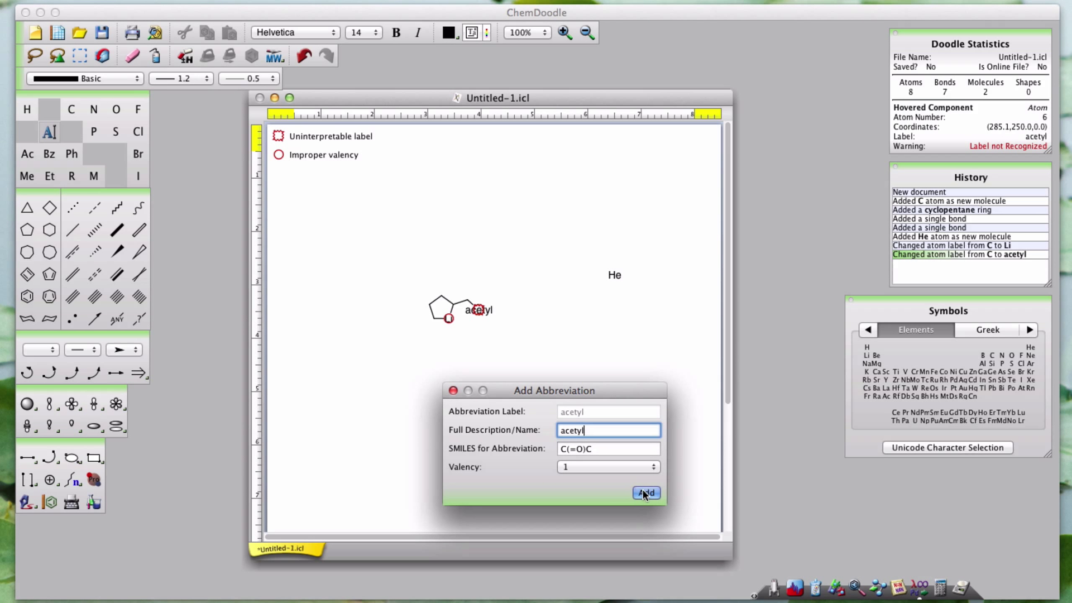
click(644, 493)
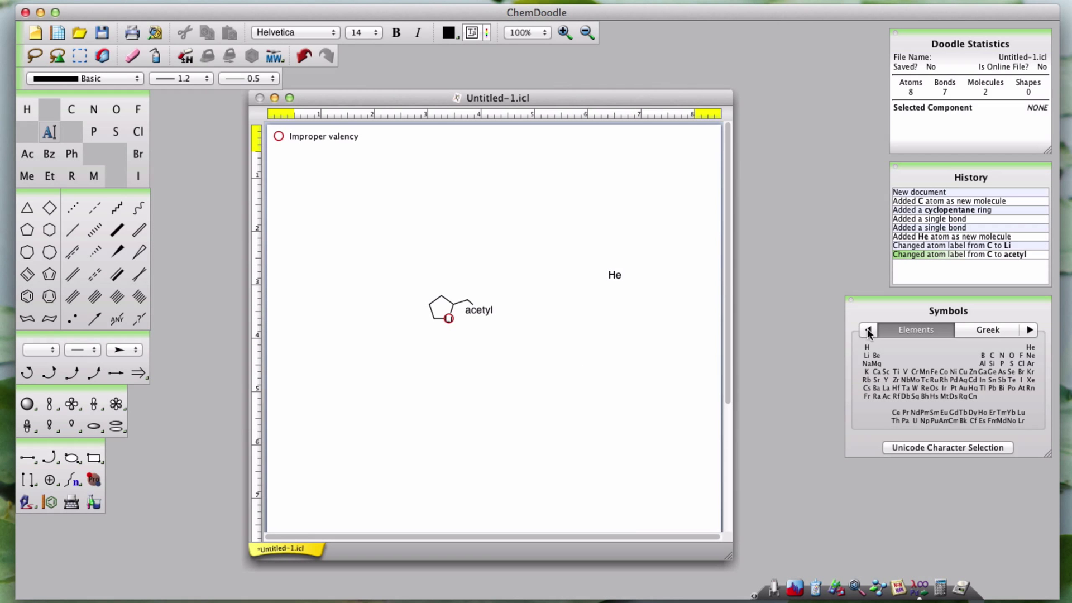
Cycle the Symbols palette back to the Elements set
click(867, 329)
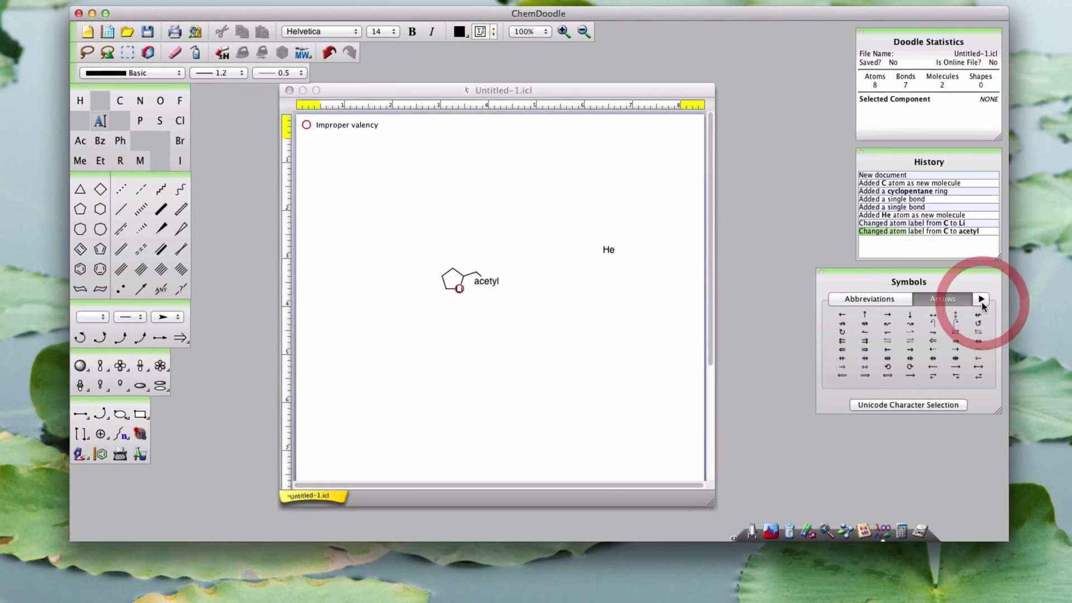
click(982, 300)
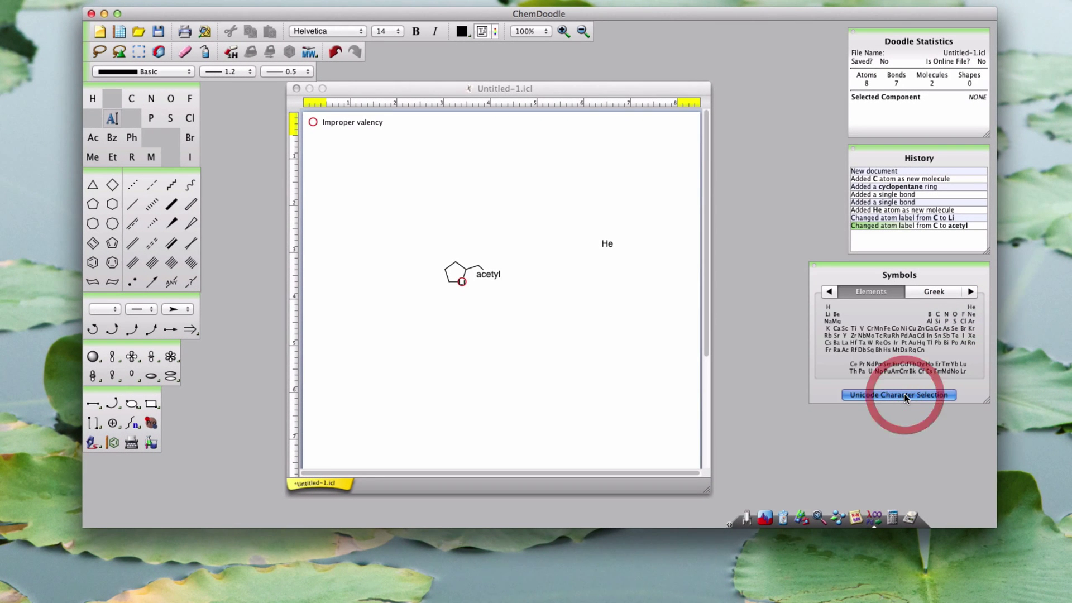
Browse CJK, Hangul and other character pages in the Unicode Character Selection window
click(898, 394)
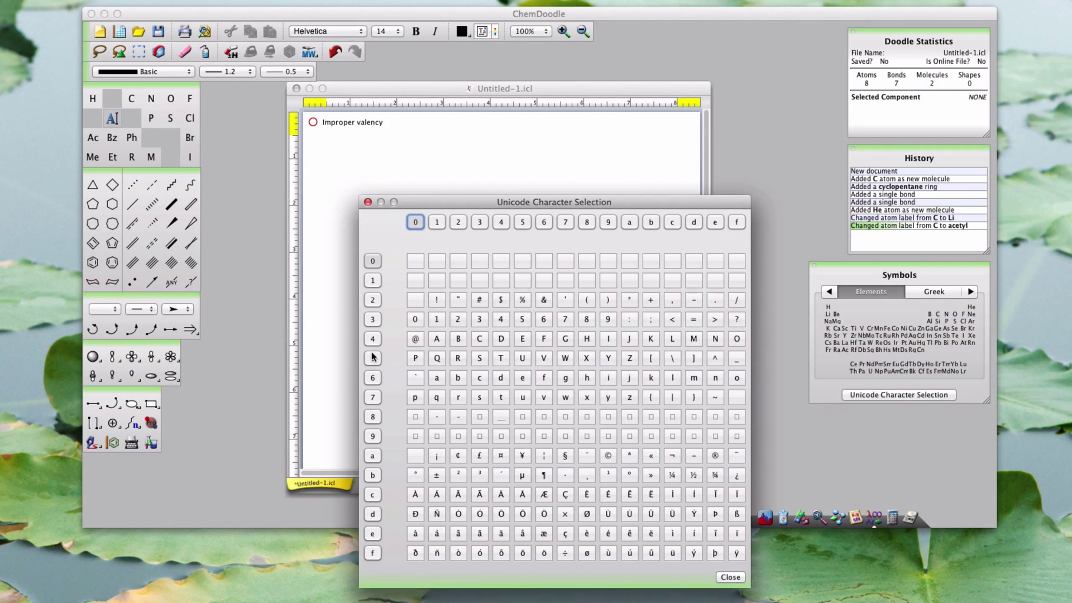
click(586, 222)
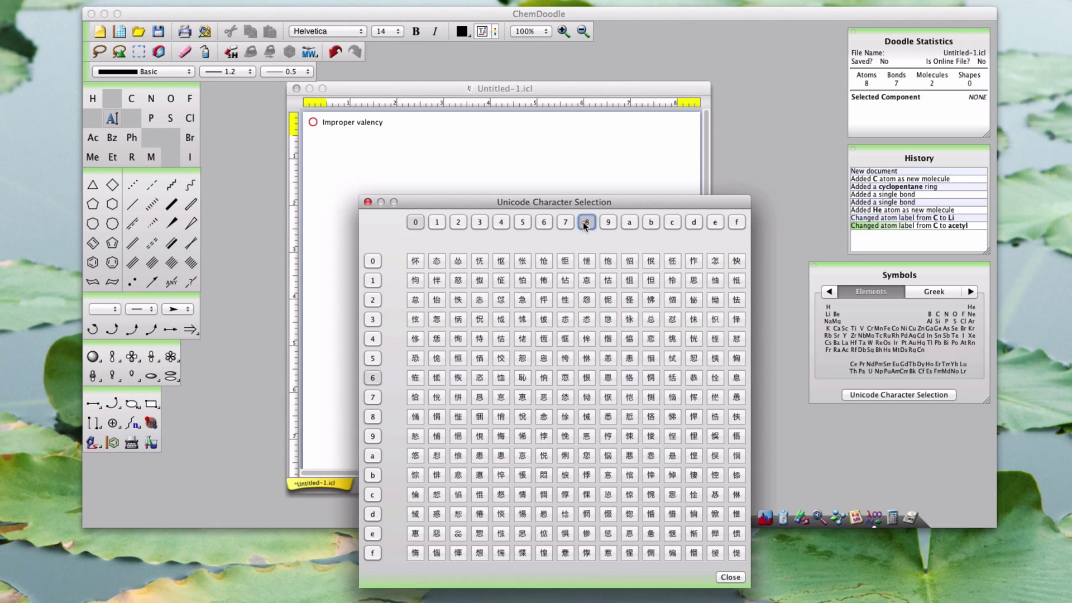
click(629, 222)
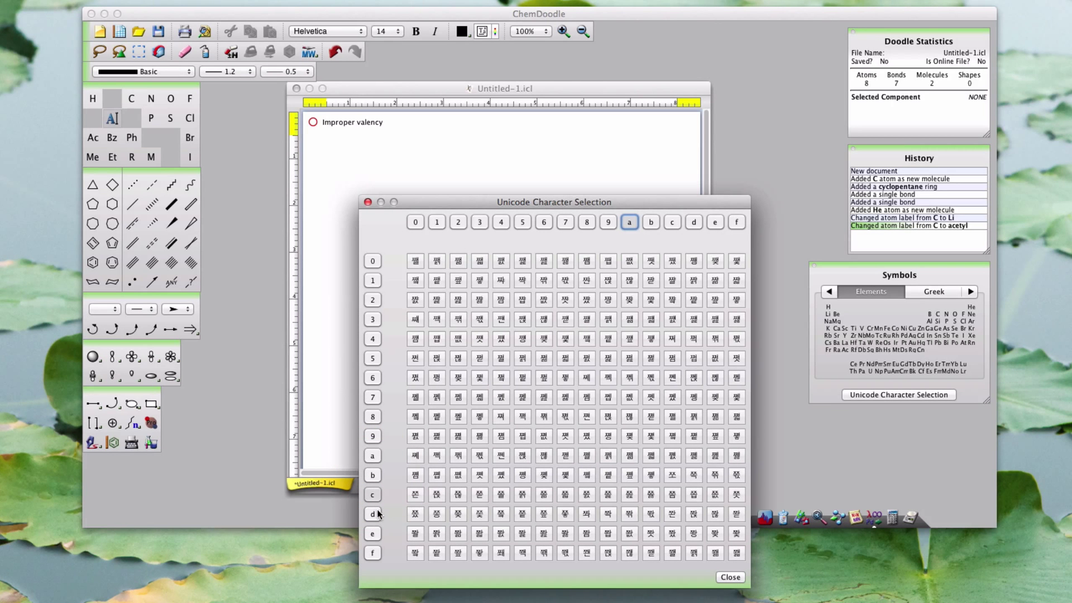
mouse_move(373, 436)
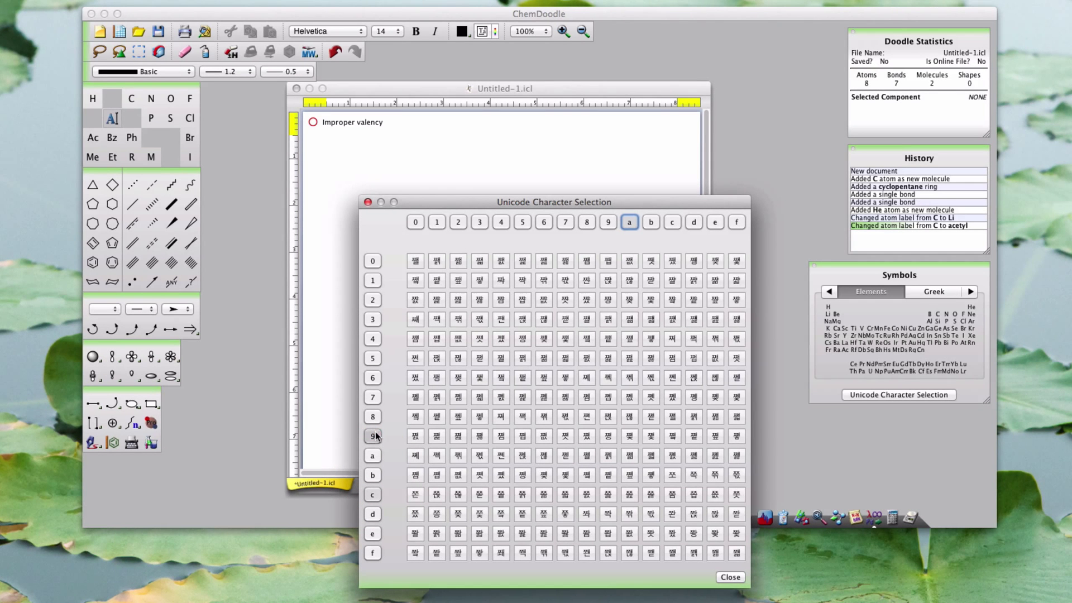
click(373, 300)
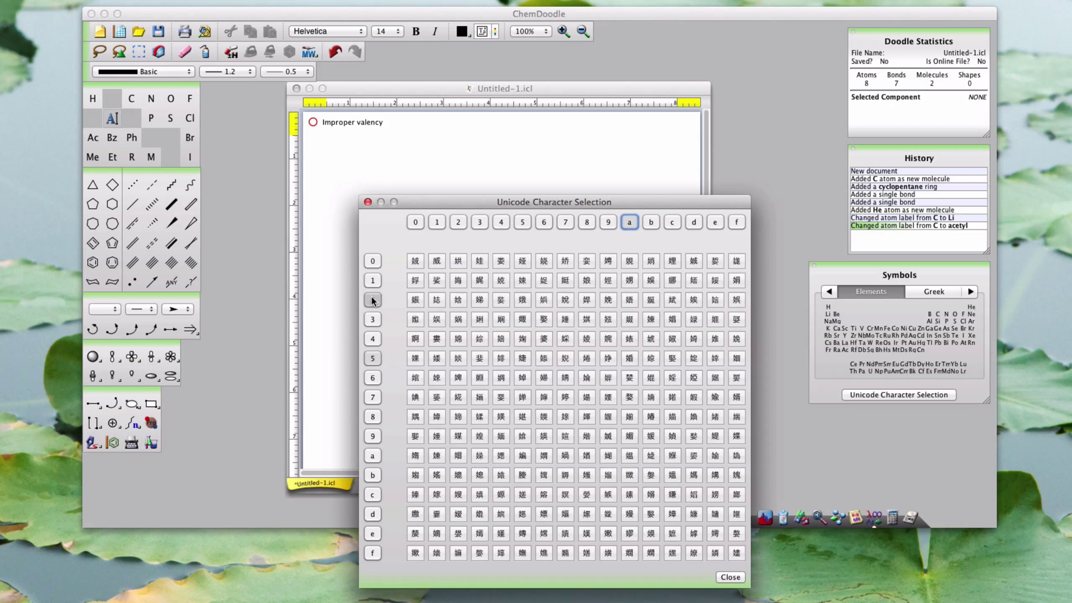